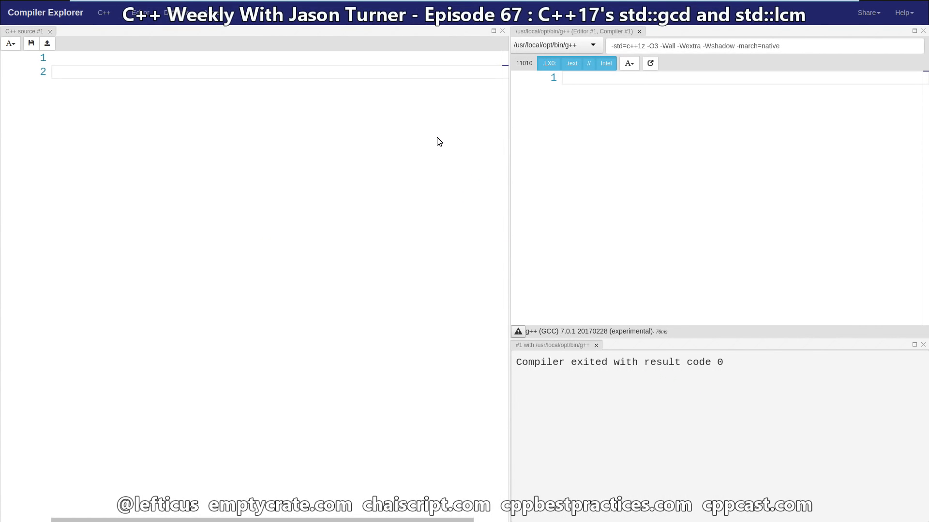
Write a main including <numeric> that returns std::gcd(14,21)
click(53, 71)
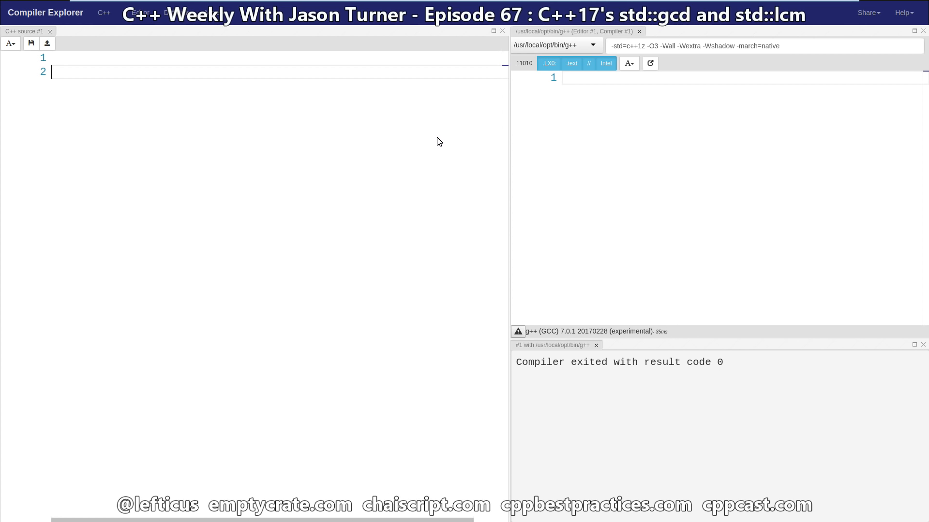
text(#include <numeric>)
text(int main()
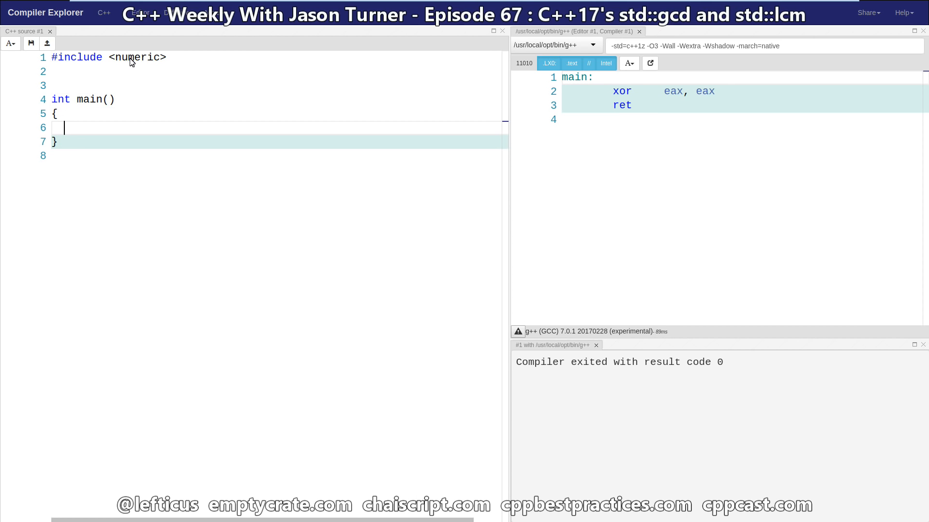
text(return)
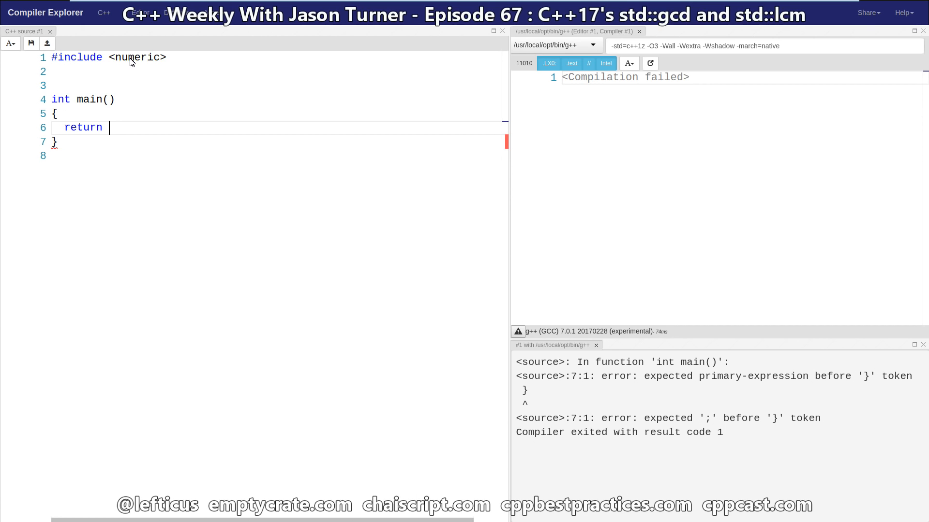
text(std::gcd)
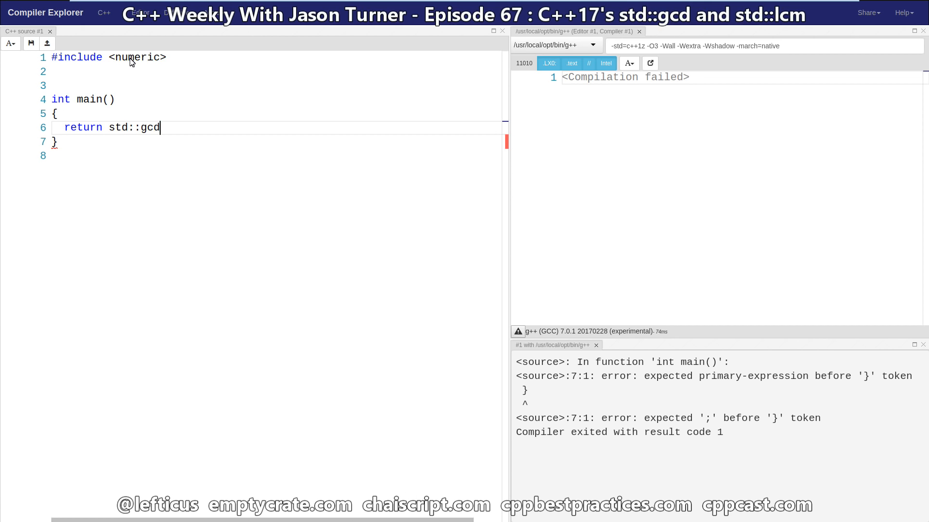
text(()
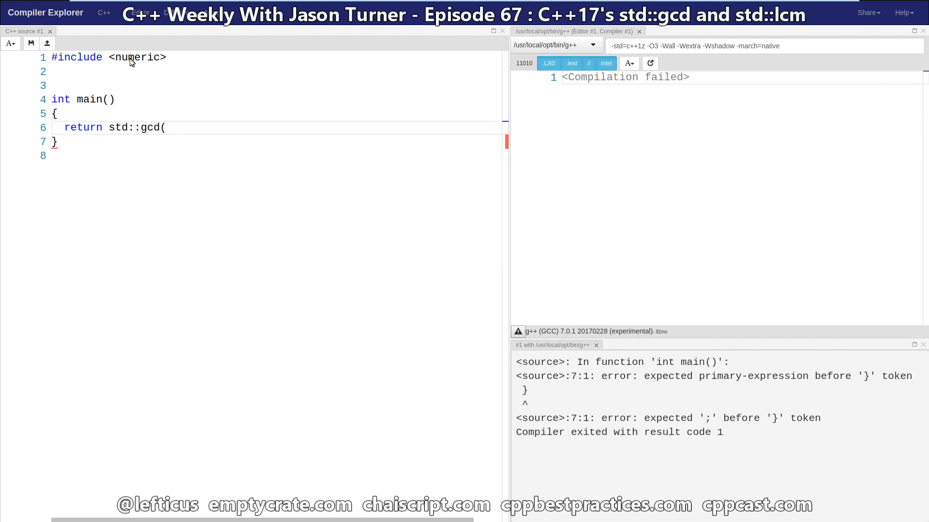
text(14)
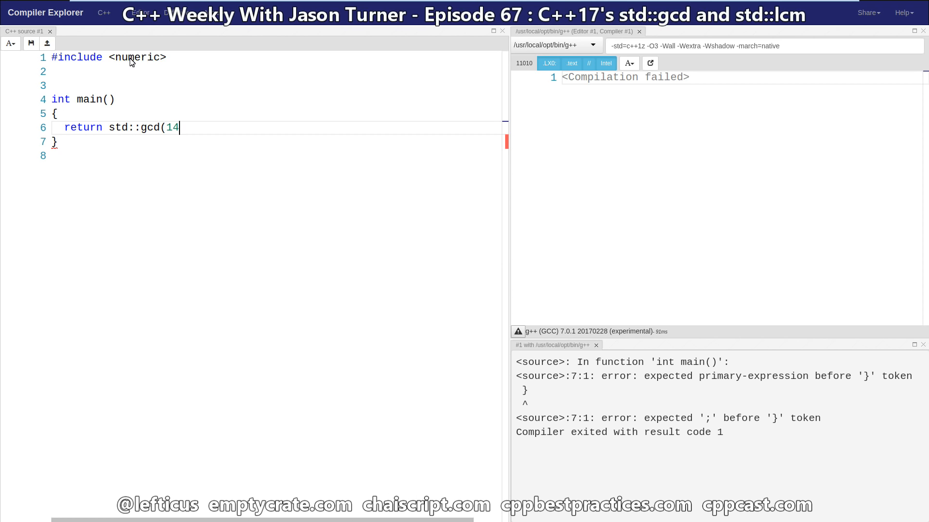
text(,21);)
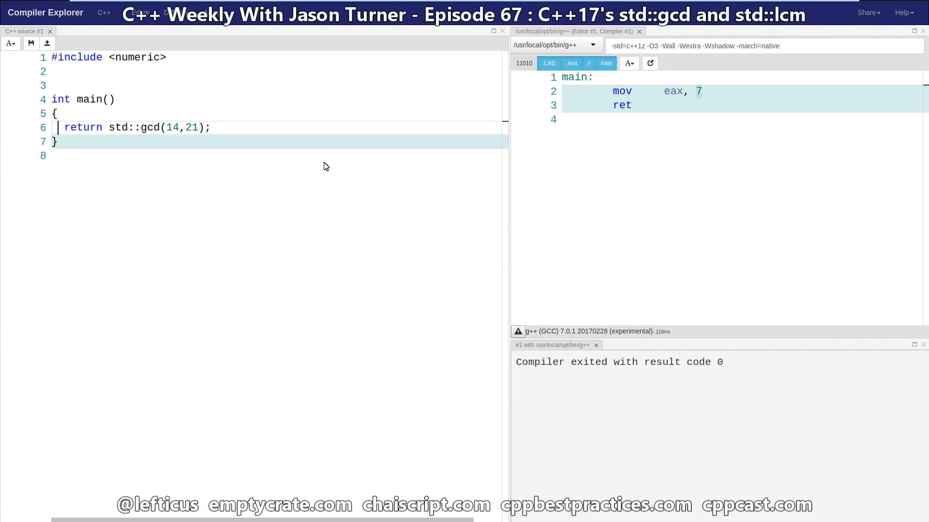
Replace gcd with lcm so main returns std::lcm(14,21), yielding 42
double_click(148, 128)
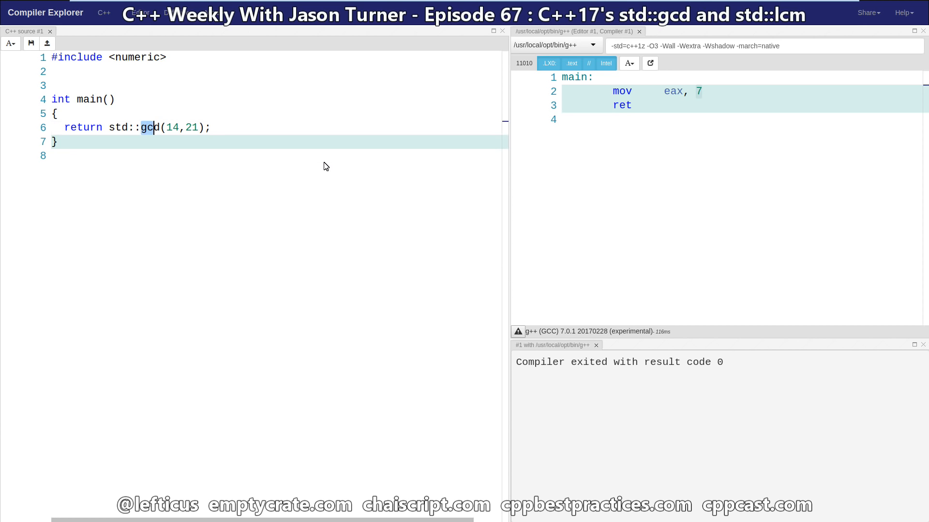
text(lcm)
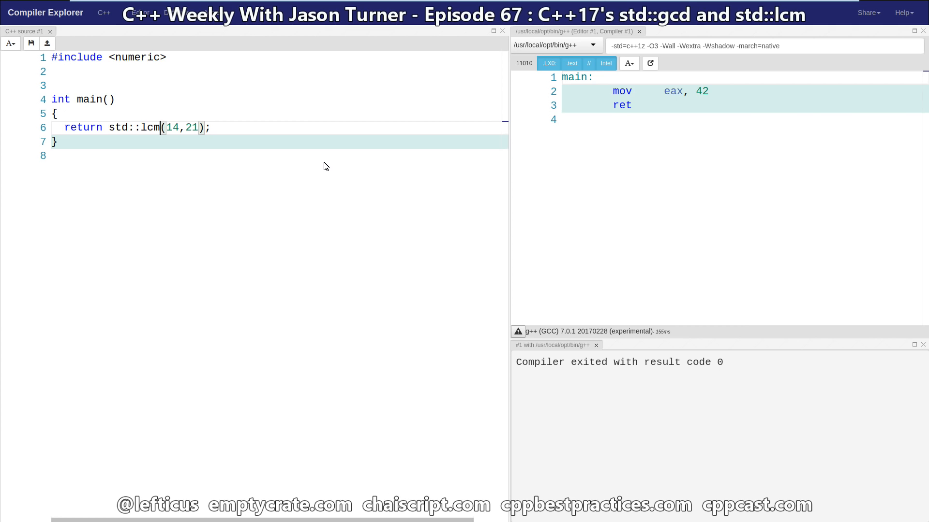
mouse_move(385, 163)
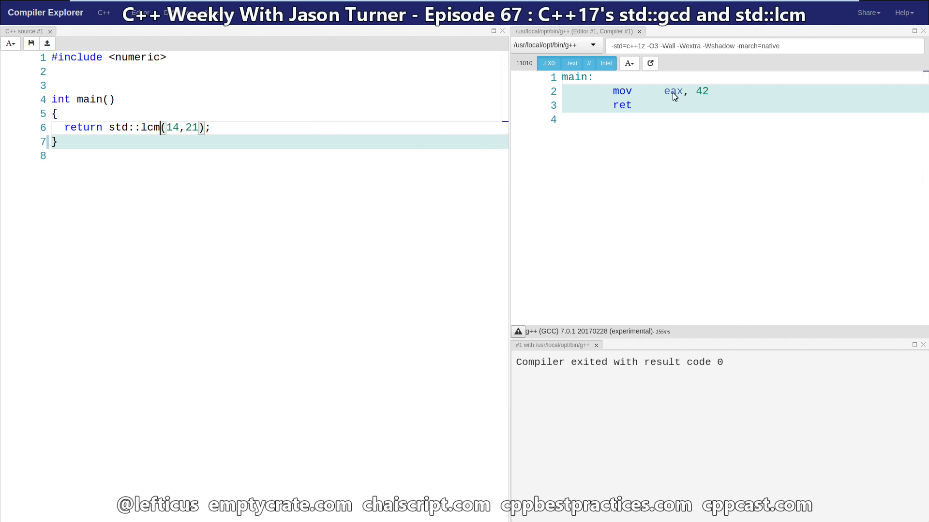
double_click(701, 92)
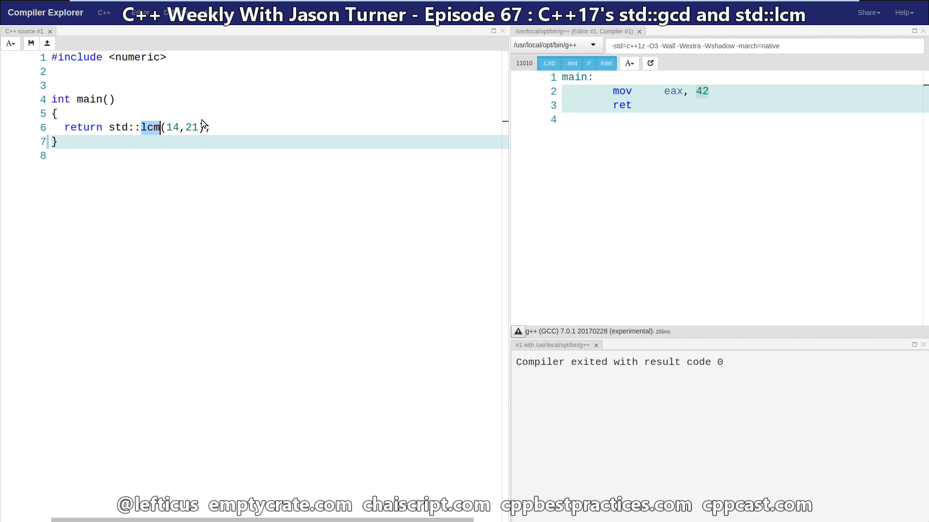
Switch the call back to std::gcd with arguments 640 and 480, yielding 160
text(gcd)
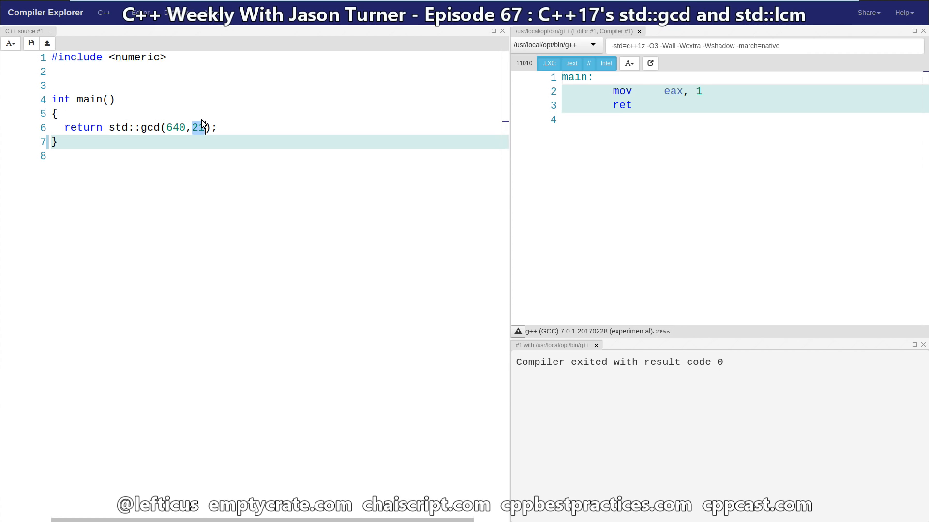
text(480)
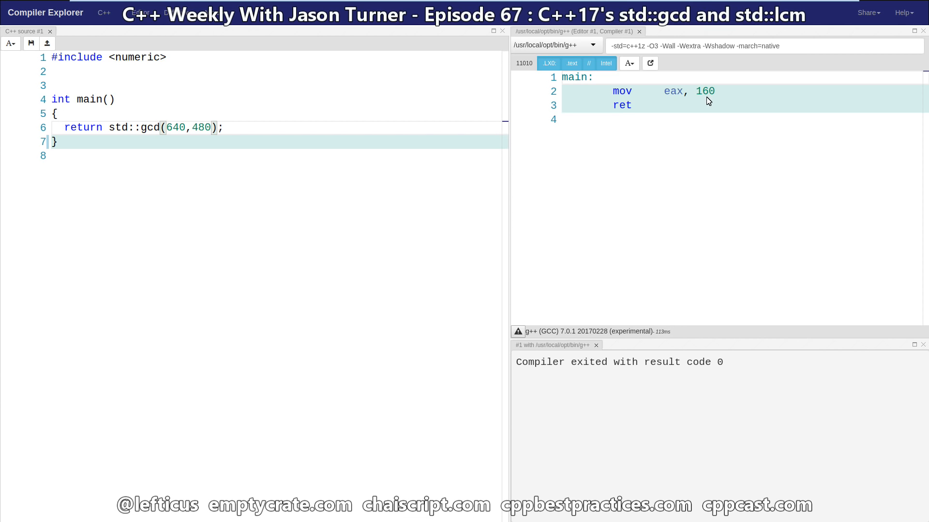
mouse_move(721, 97)
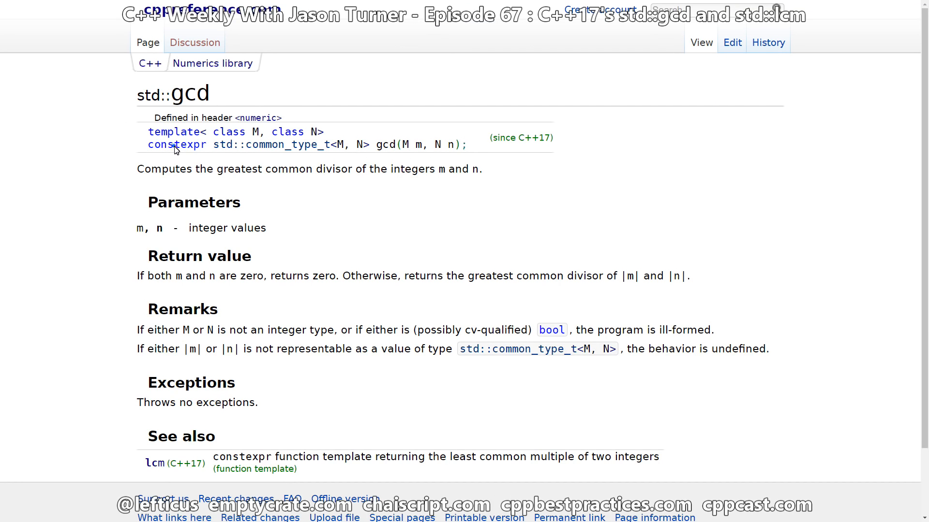
Highlight constexpr in the std::gcd declaration on cppreference
double_click(177, 145)
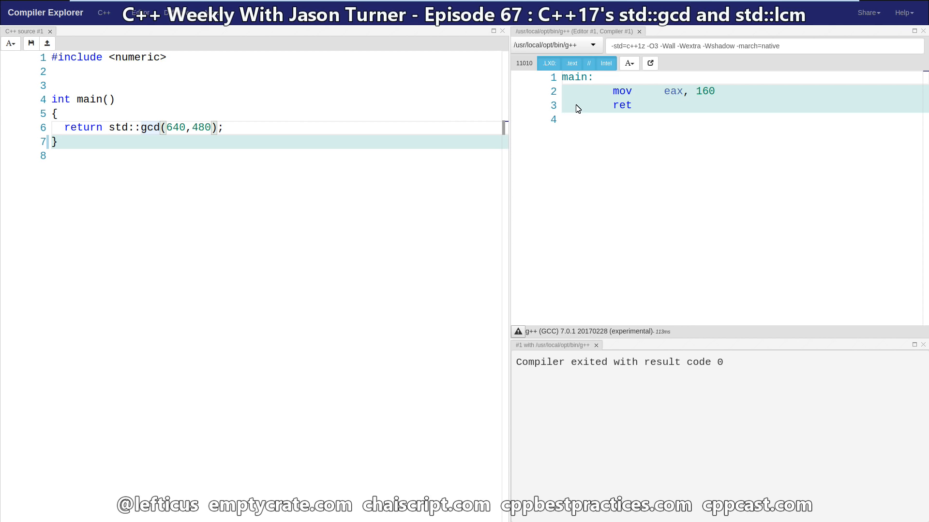
mouse_move(654, 52)
text(0)
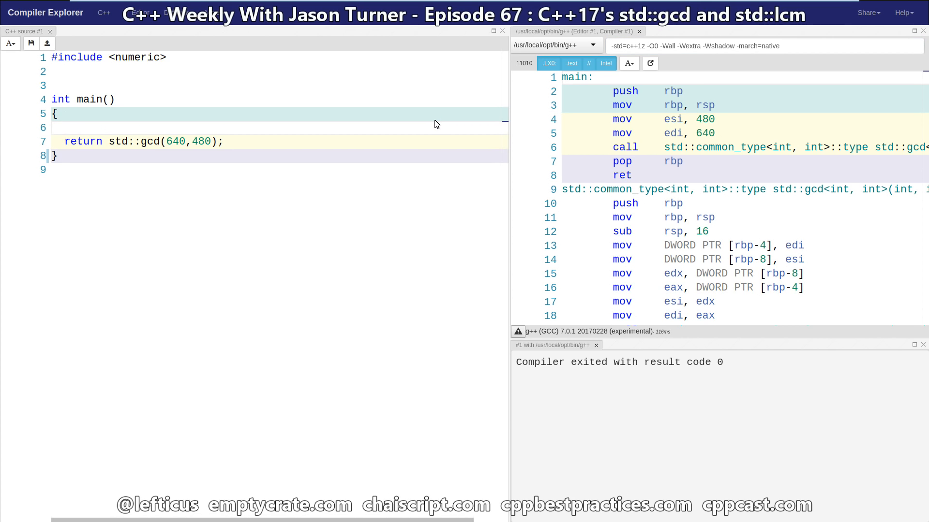
Declare constexpr auto ret = std::gcd(640,480) and change the return to return ret
text(constexp)
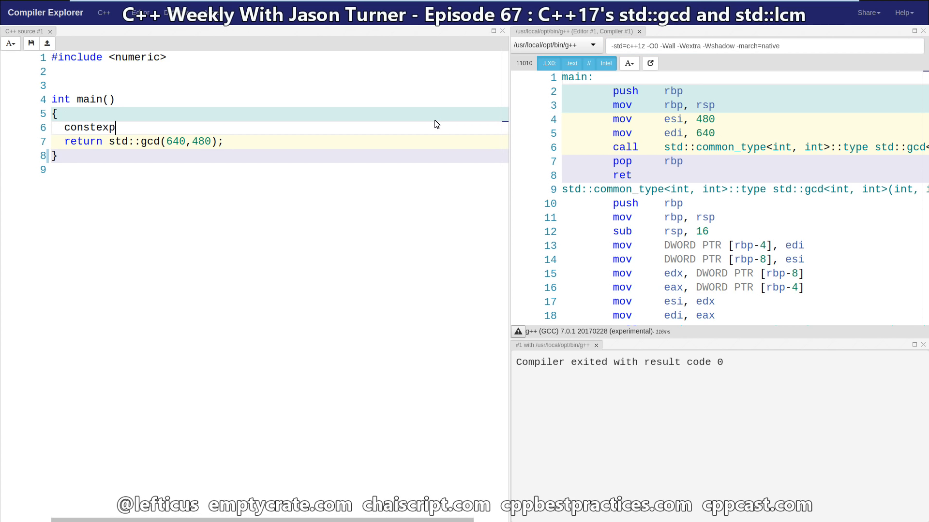
text(auto ret = std::gcd(640,480)
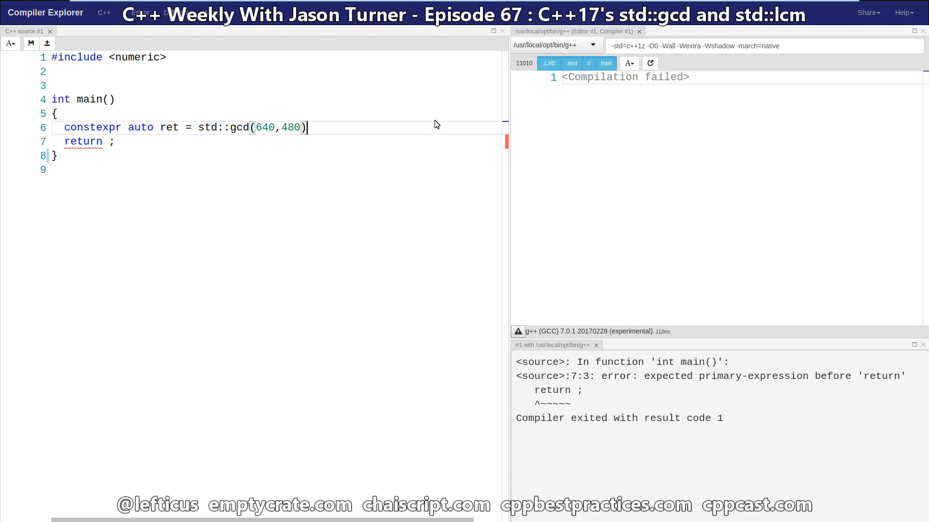
text(;)
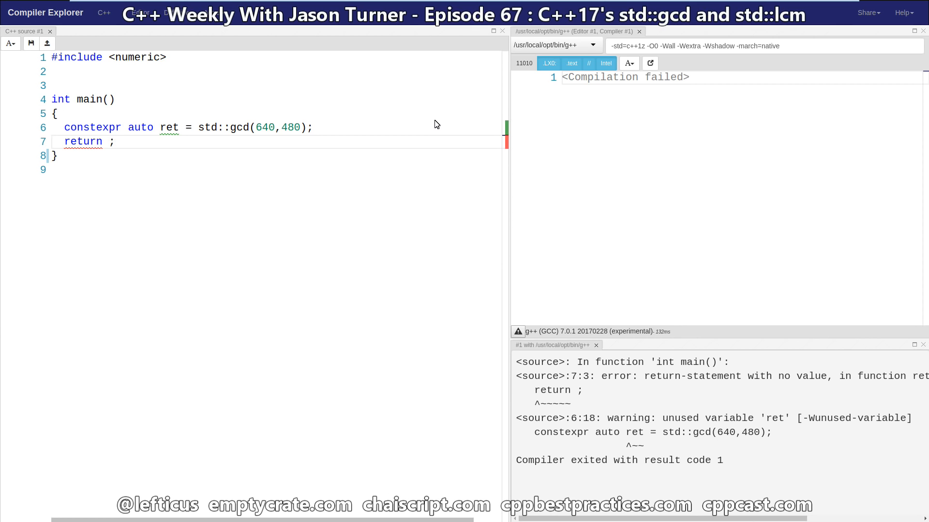
text(ret)
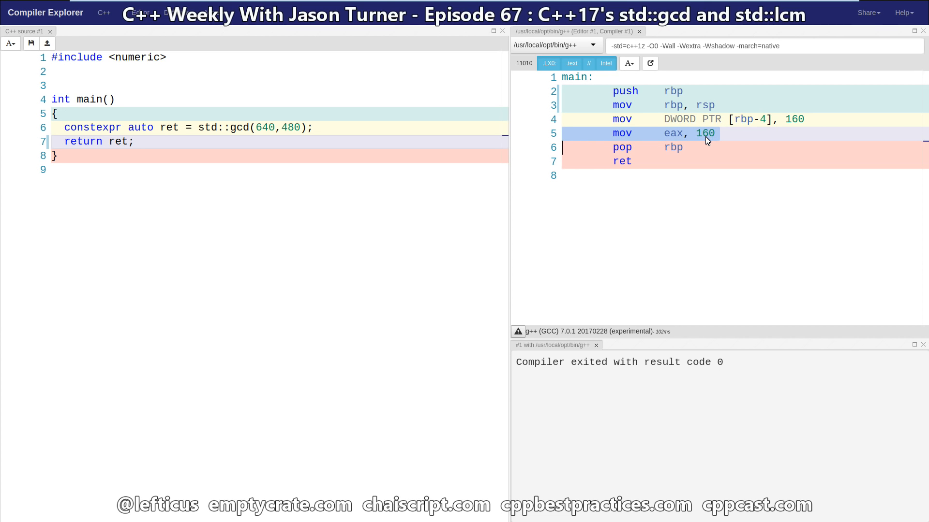
mouse_move(687, 197)
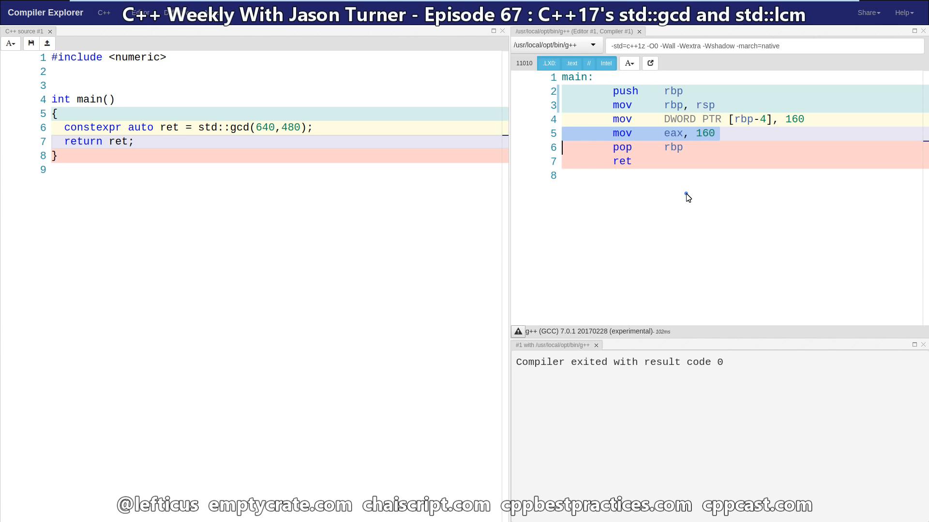